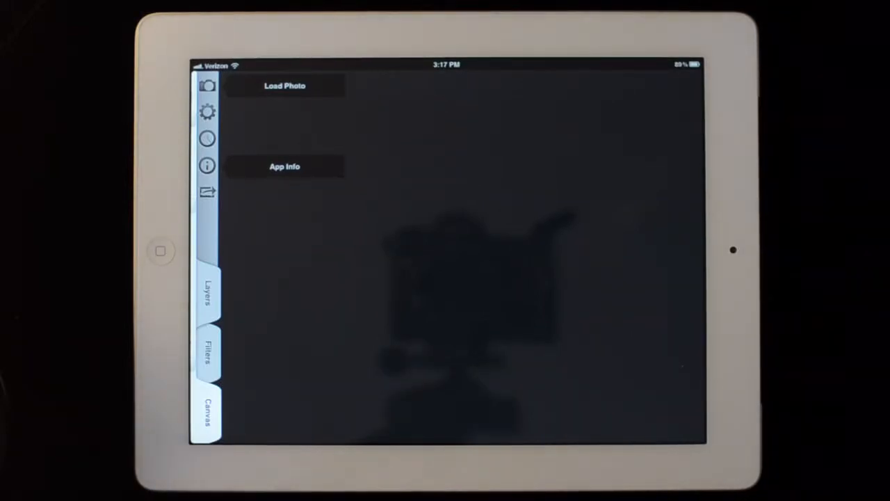
# Step: Choose to load a photo from the Photo Library
pyautogui.click(284, 86)
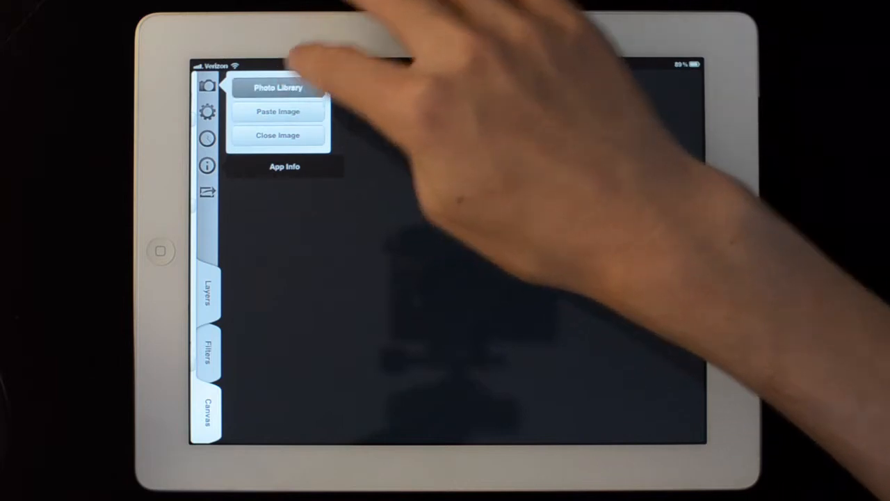
pyautogui.click(278, 88)
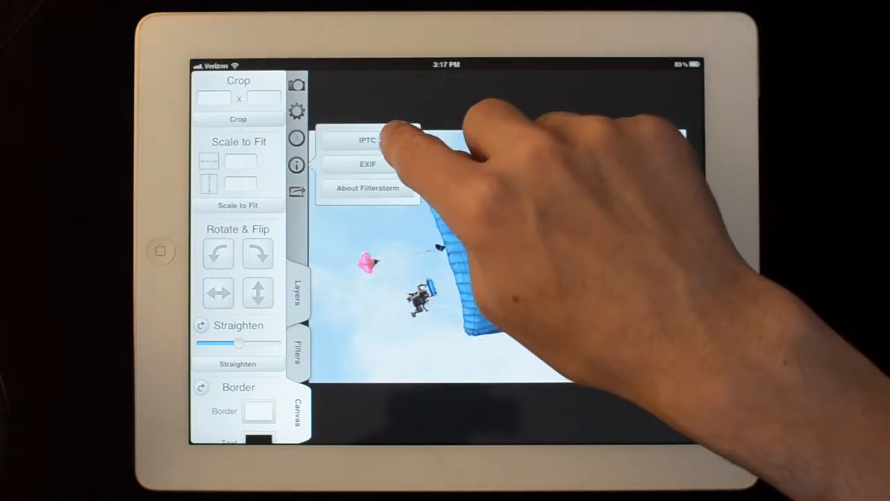
# Step: Review the parachutist photo's IPTC metadata and then its EXIF details
pyautogui.click(367, 141)
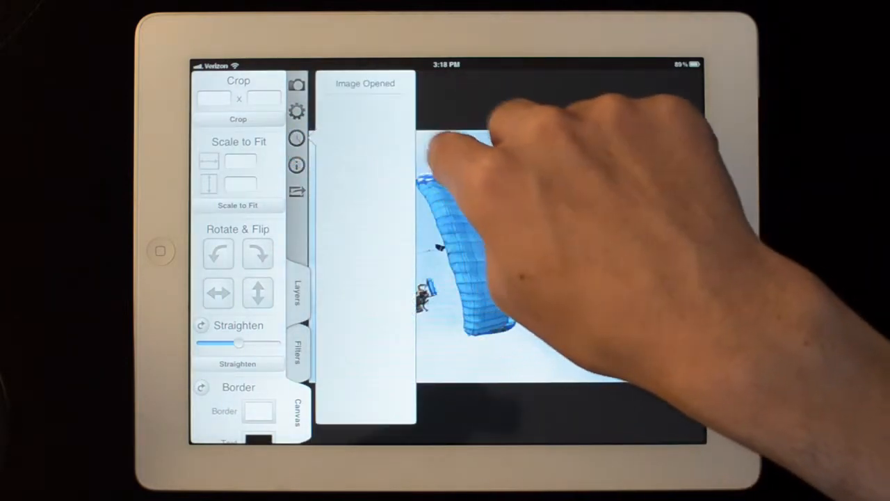
pyautogui.click(296, 164)
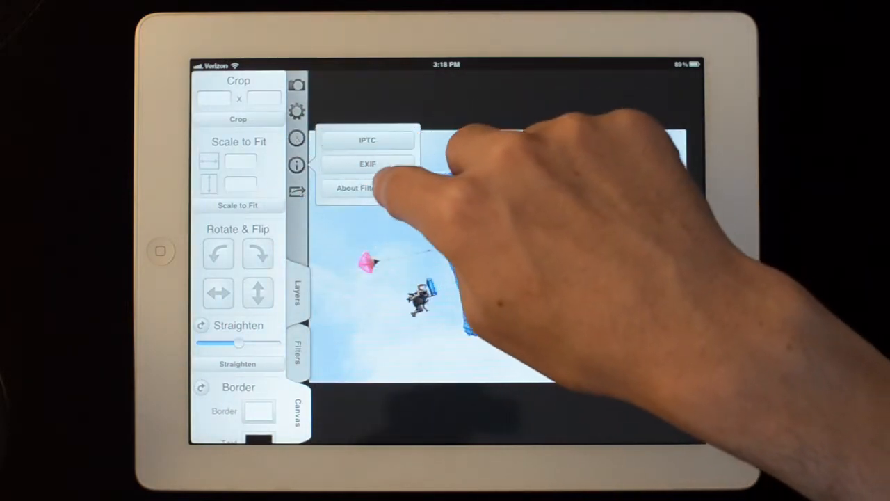
pyautogui.click(359, 187)
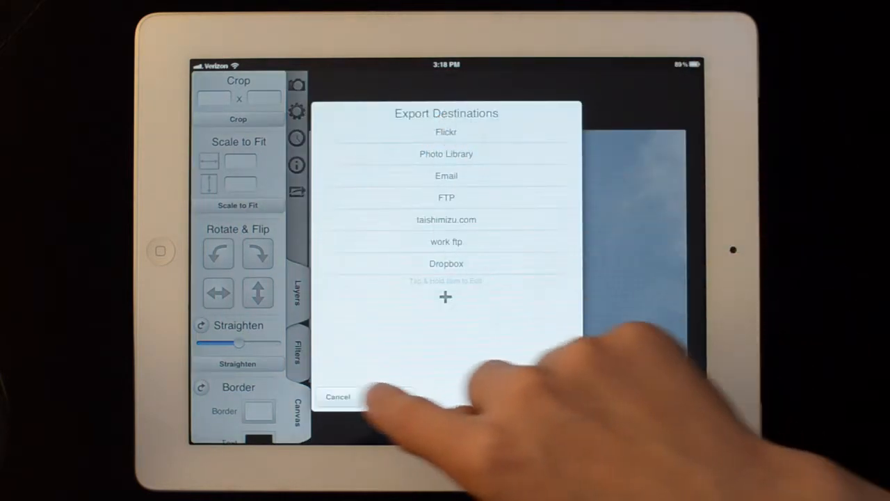
# Step: Dismiss the Export Destinations list and show the photo's layers with its Background layer
pyautogui.click(338, 396)
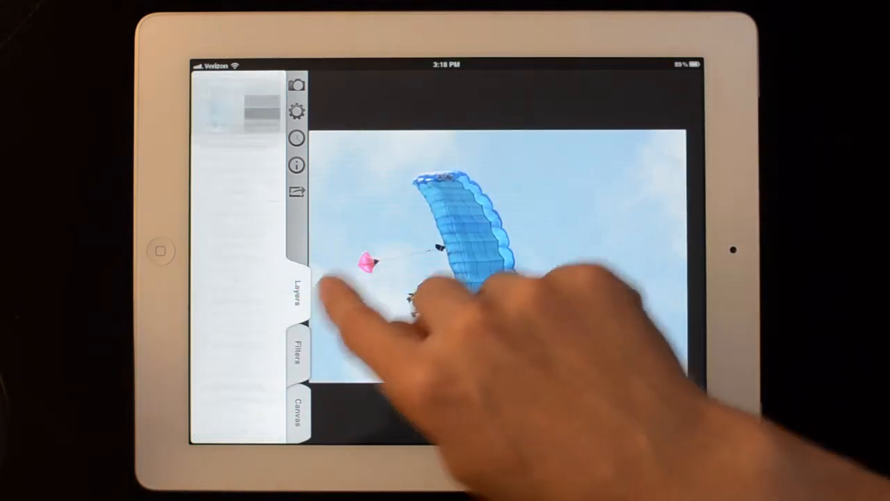
pyautogui.click(295, 292)
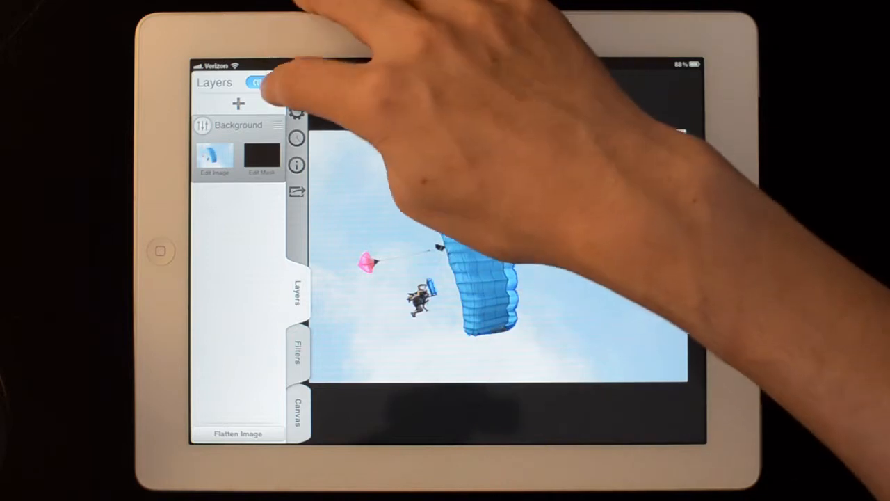
pyautogui.click(263, 82)
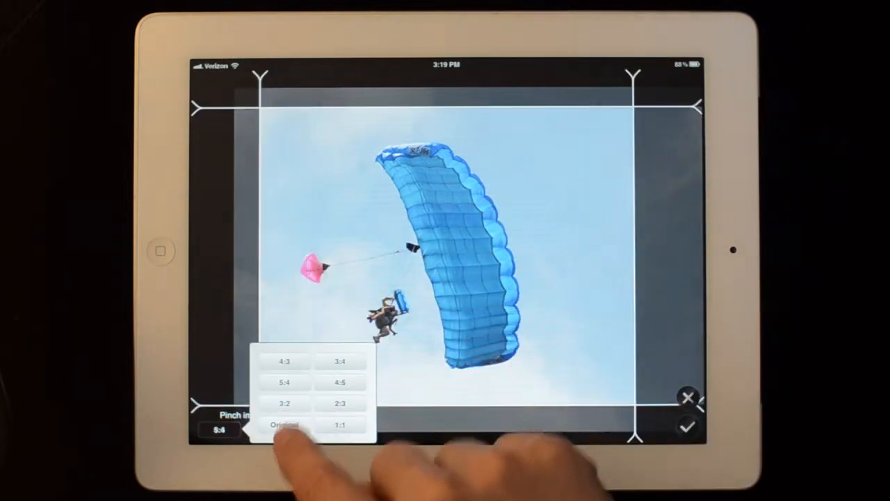
# Step: Keep the Original aspect ratio for the tighter crop around the canopy and skydiver
pyautogui.click(284, 403)
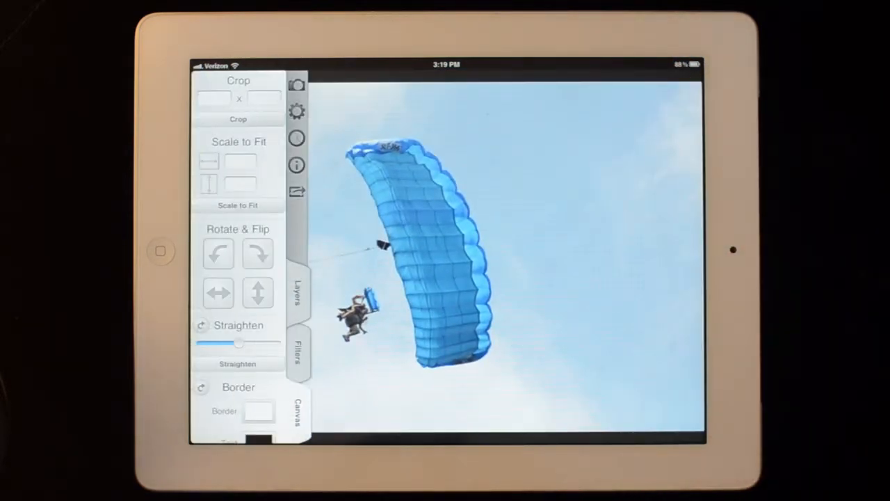
# Step: Rotate the photo with the Canvas rotate buttons and move down the panel toward Filters
pyautogui.click(259, 253)
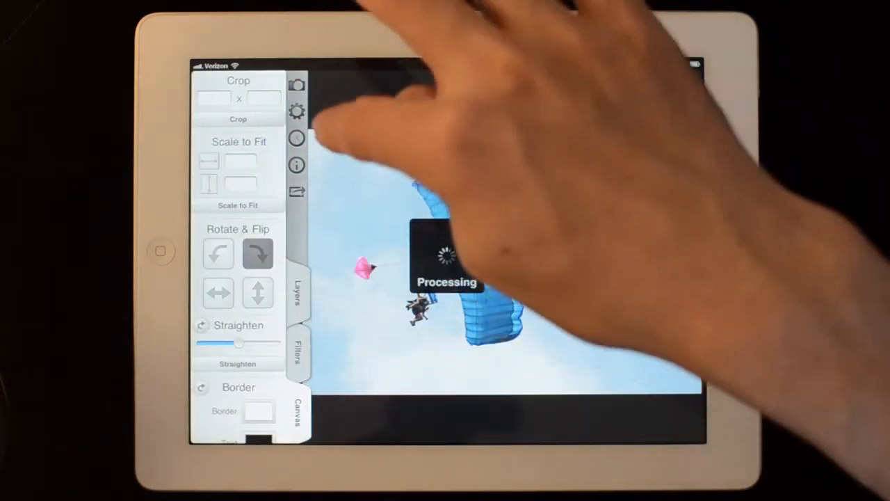
pyautogui.click(217, 253)
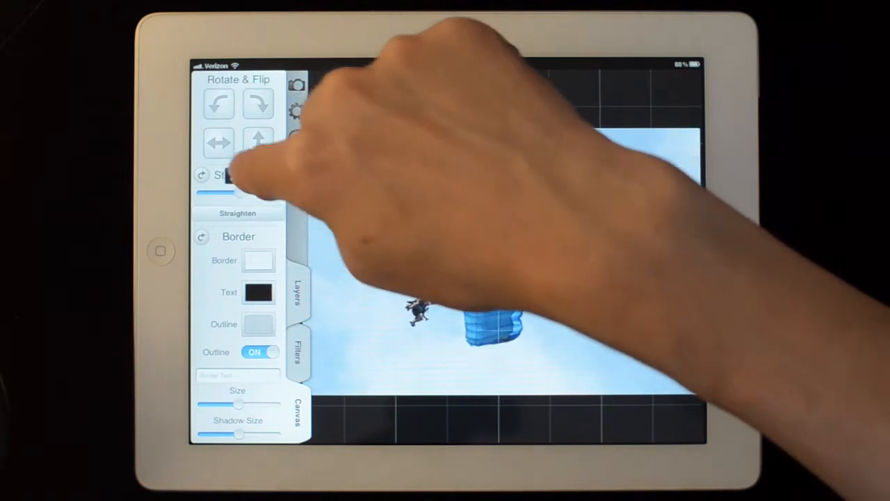
pyautogui.scroll(-3)
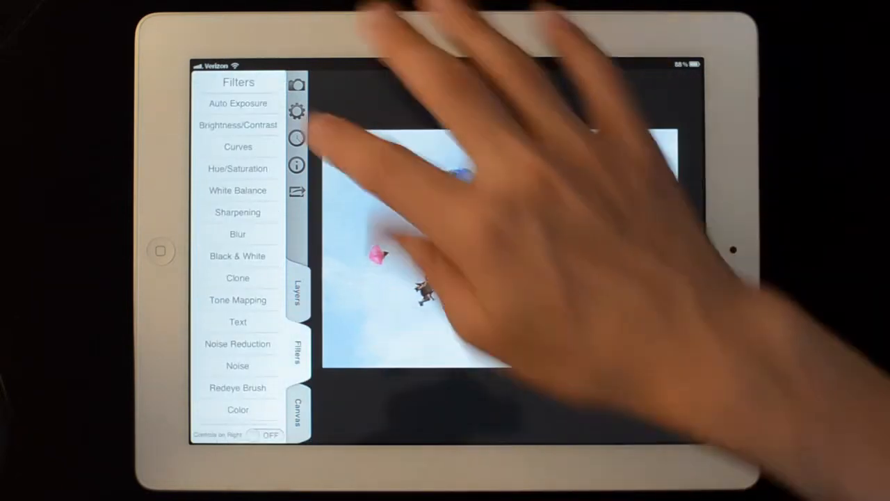
# Step: Apply Brightness/Contrast with brightness pulled down and contrast raised
pyautogui.click(238, 125)
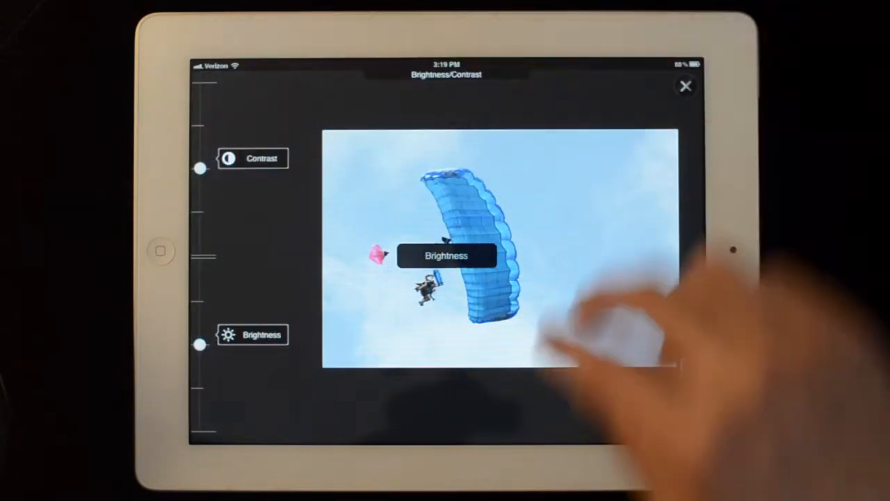
pyautogui.moveTo(201, 345); pyautogui.dragTo(201, 290)
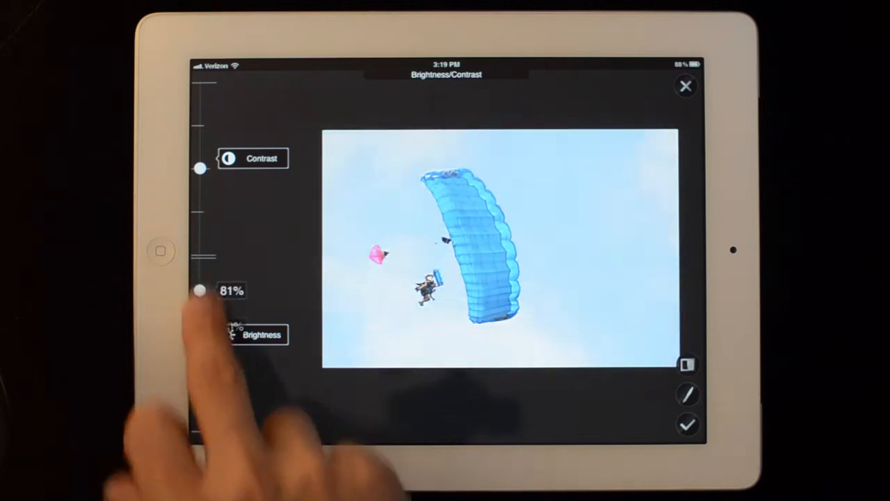
pyautogui.moveTo(199, 291); pyautogui.dragTo(199, 340)
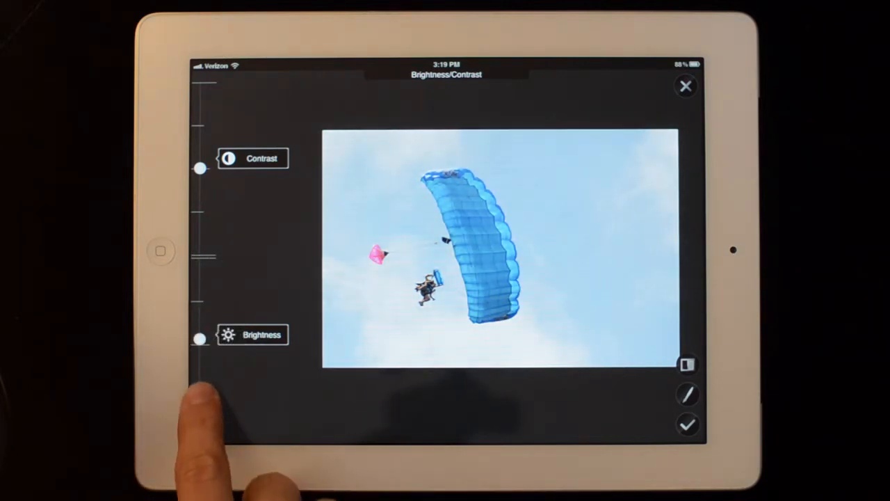
pyautogui.moveTo(199, 339); pyautogui.dragTo(199, 295)
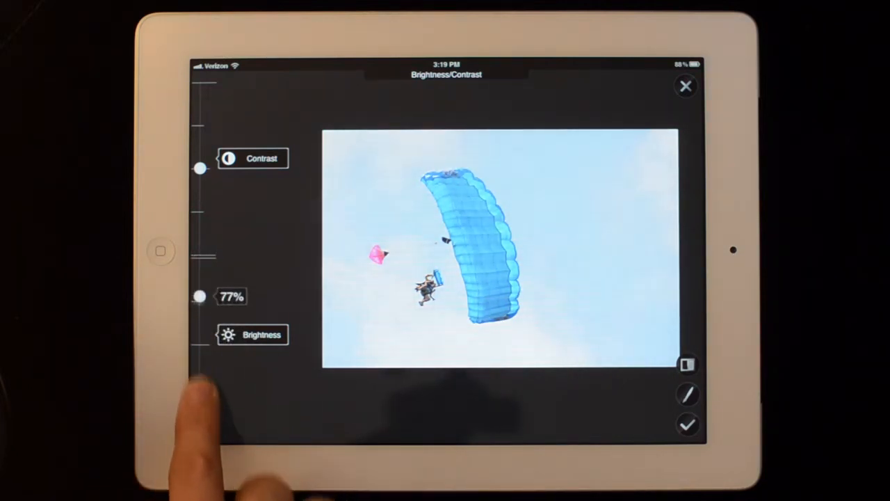
pyautogui.moveTo(199, 295); pyautogui.dragTo(199, 300)
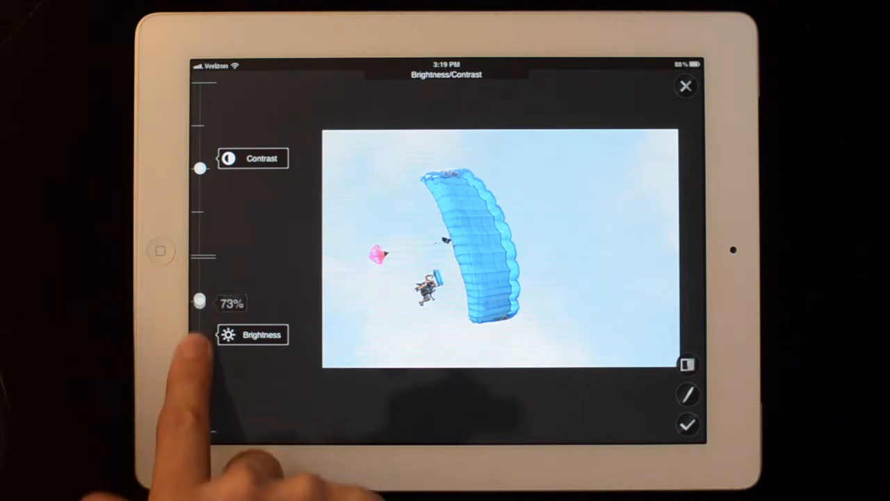
pyautogui.moveTo(200, 300); pyautogui.dragTo(200, 292)
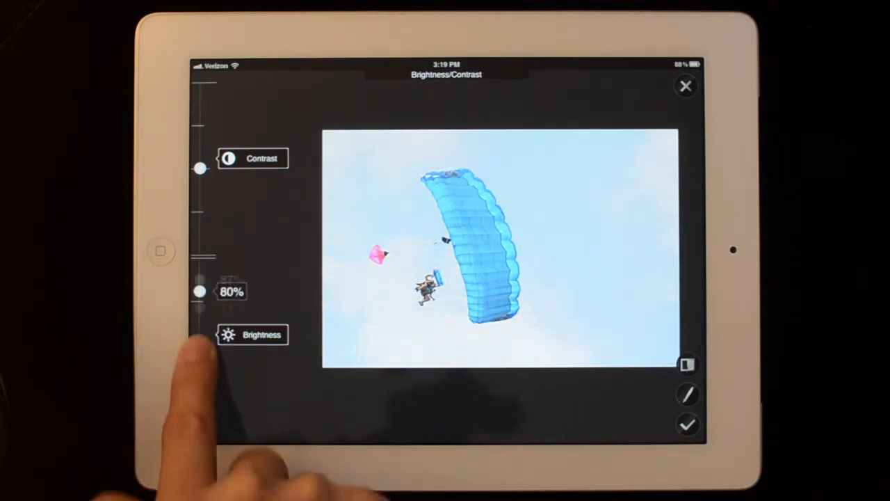
pyautogui.moveTo(200, 292); pyautogui.dragTo(200, 120)
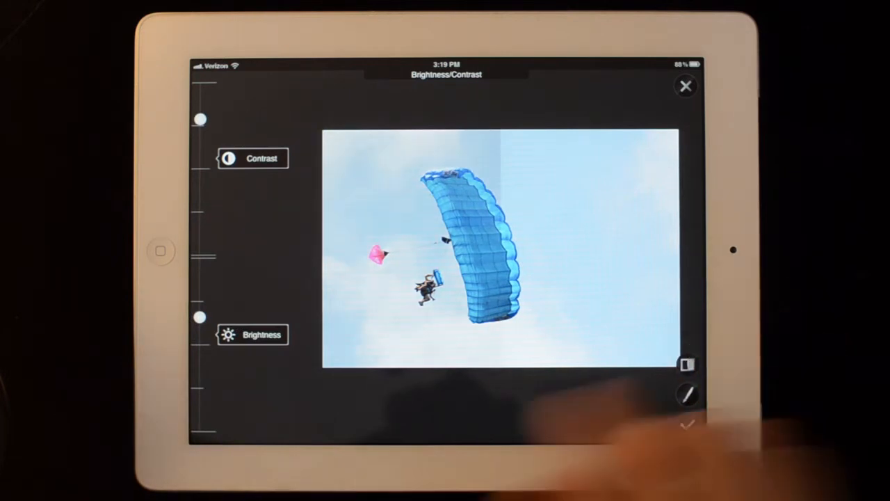
pyautogui.moveTo(200, 317); pyautogui.dragTo(200, 369)
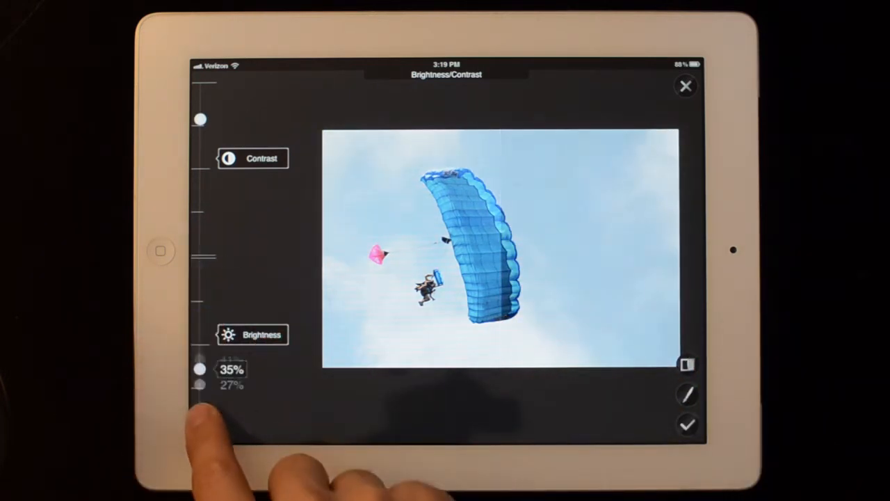
pyautogui.moveTo(200, 368); pyautogui.dragTo(200, 431)
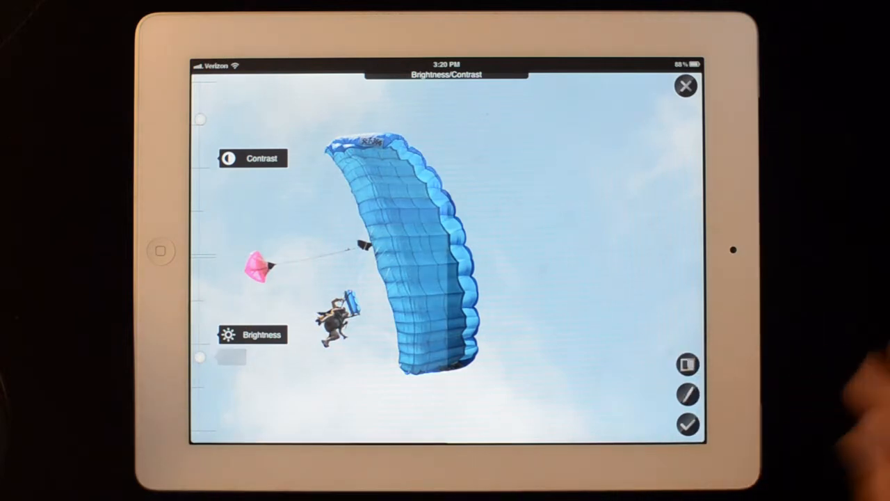
pyautogui.click(684, 86)
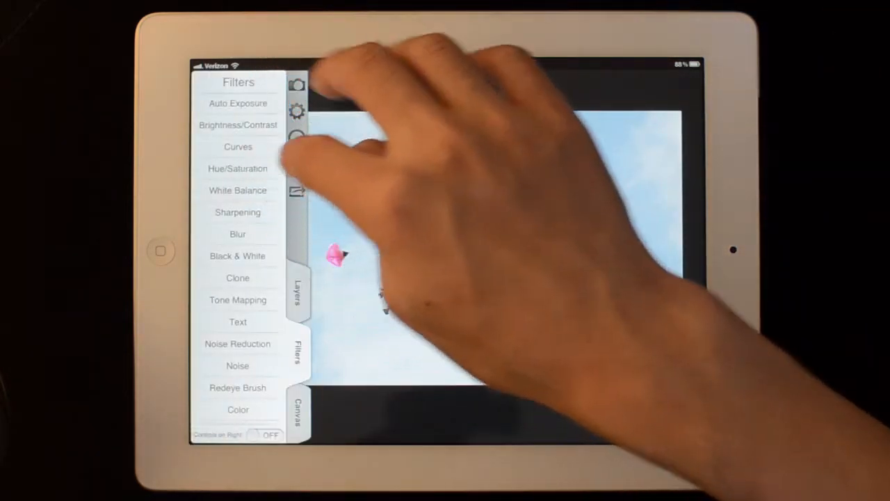
# Step: Begin a Hue/Saturation adjustment on the Red-Cyan colour balance
pyautogui.click(238, 168)
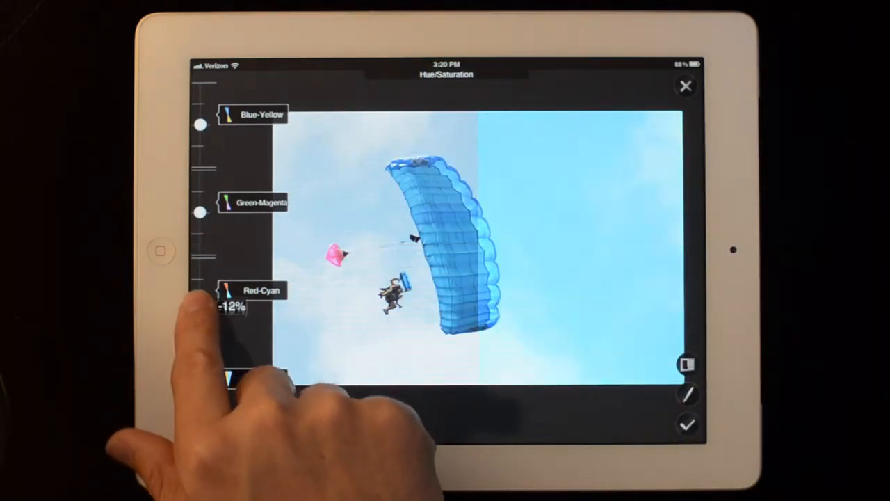
pyautogui.click(684, 87)
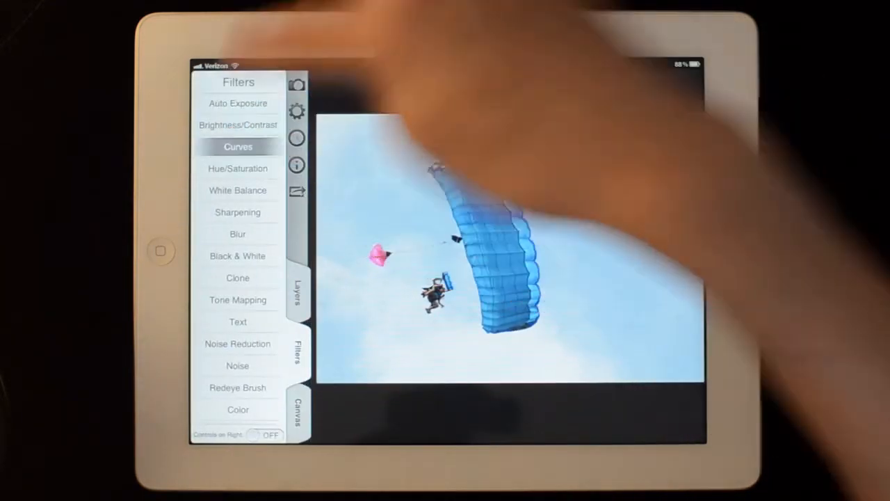
# Step: Start a Curves adjustment and add a control point to darken the tones
pyautogui.click(238, 148)
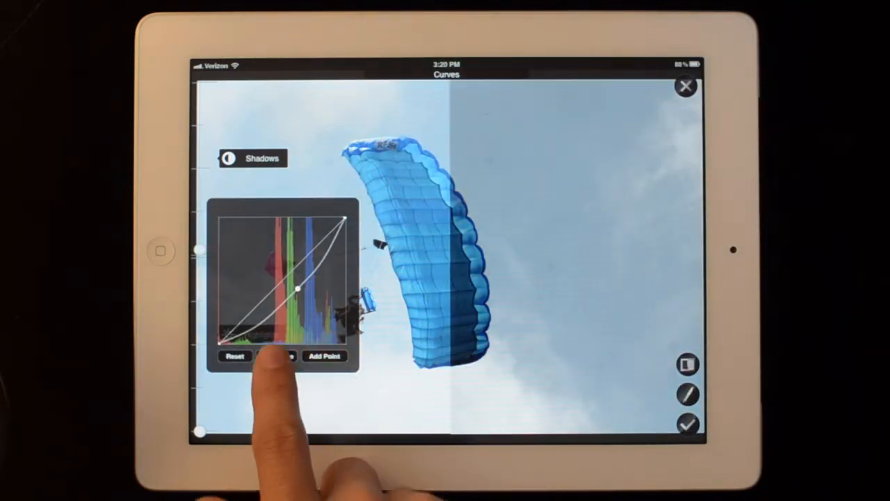
pyautogui.click(275, 356)
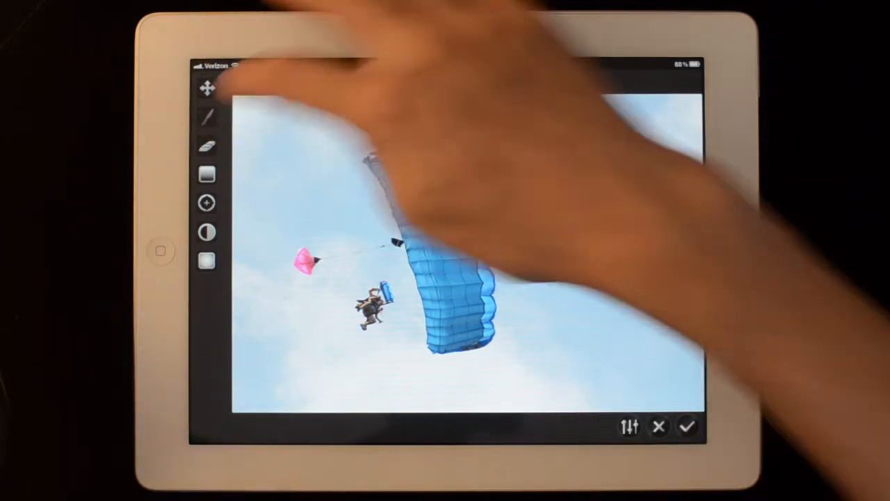
# Step: Build a radial gradient mask and adjust its shape around the parachute
pyautogui.click(208, 117)
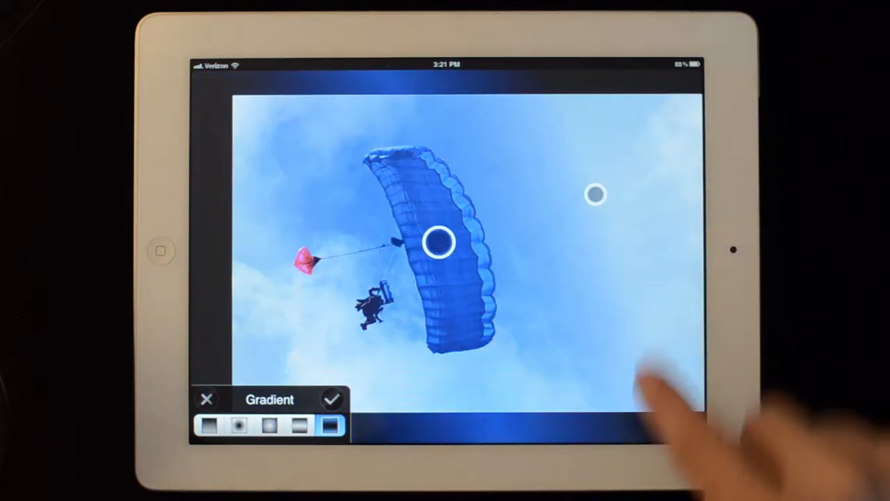
pyautogui.click(331, 398)
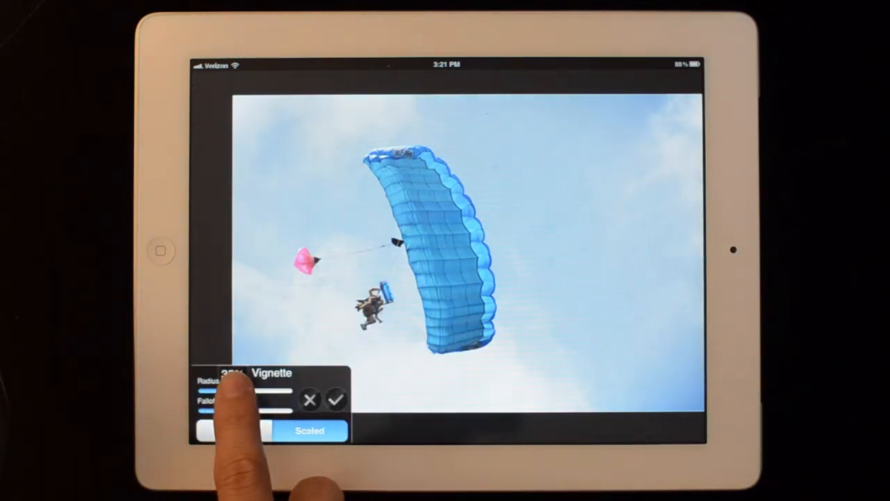
# Step: Confirm the vignette mask placement, then brush the mask over the skydivers at about 54% opacity
pyautogui.click(337, 401)
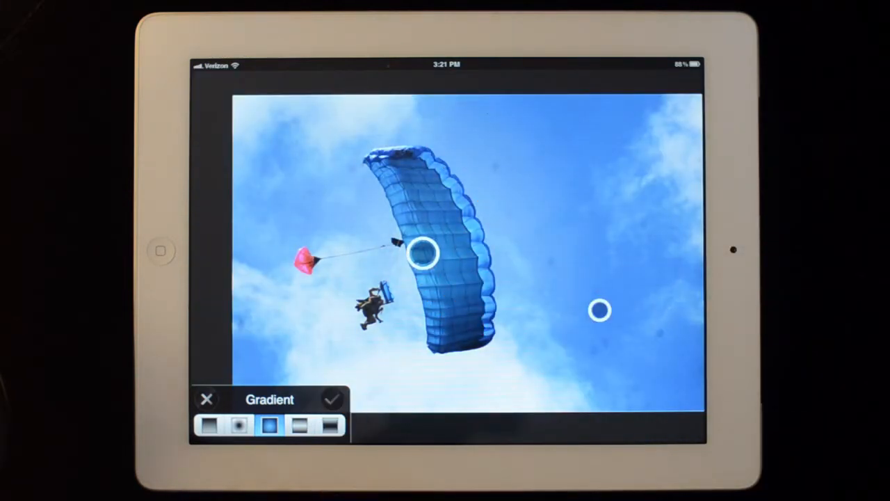
pyautogui.click(331, 397)
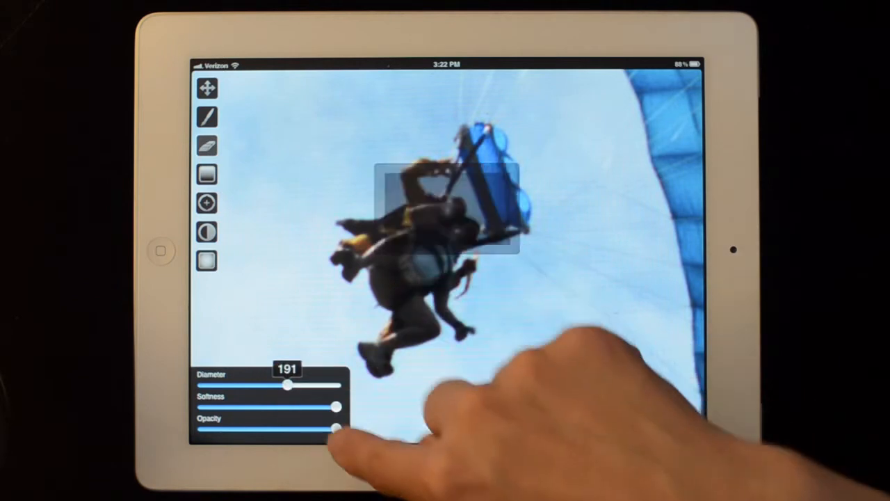
pyautogui.moveTo(333, 428); pyautogui.dragTo(276, 429)
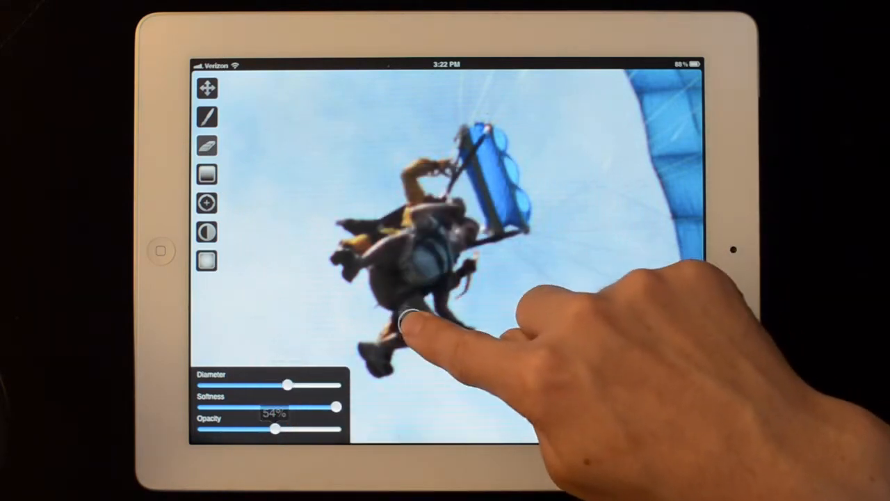
pyautogui.moveTo(287, 385); pyautogui.dragTo(267, 385)
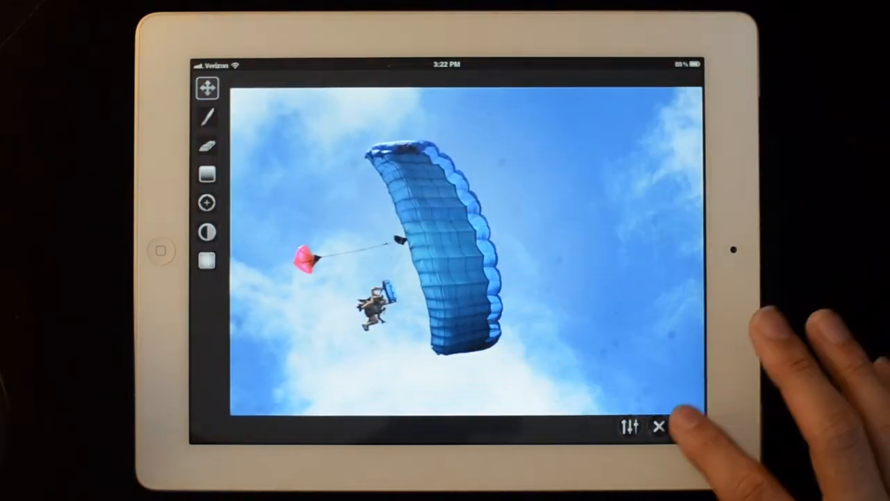
# Step: Finish the mask and reshape the tone curve for the masked area
pyautogui.click(629, 426)
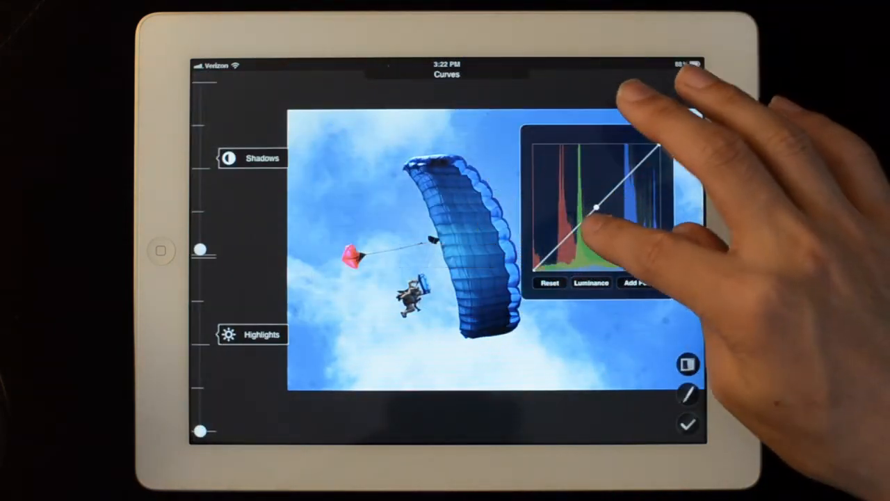
pyautogui.moveTo(599, 207); pyautogui.dragTo(591, 250)
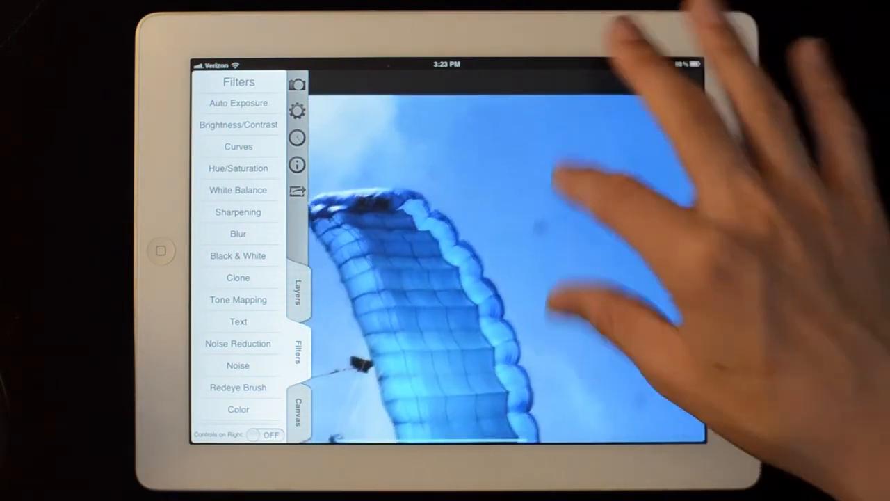
# Step: Clone out blemishes with the Clone filter and bring up Export Destinations
pyautogui.click(238, 276)
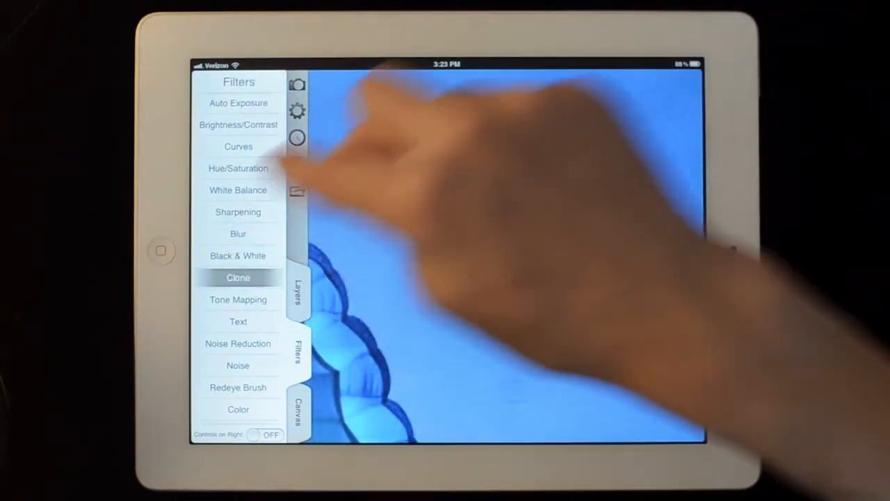
pyautogui.click(237, 277)
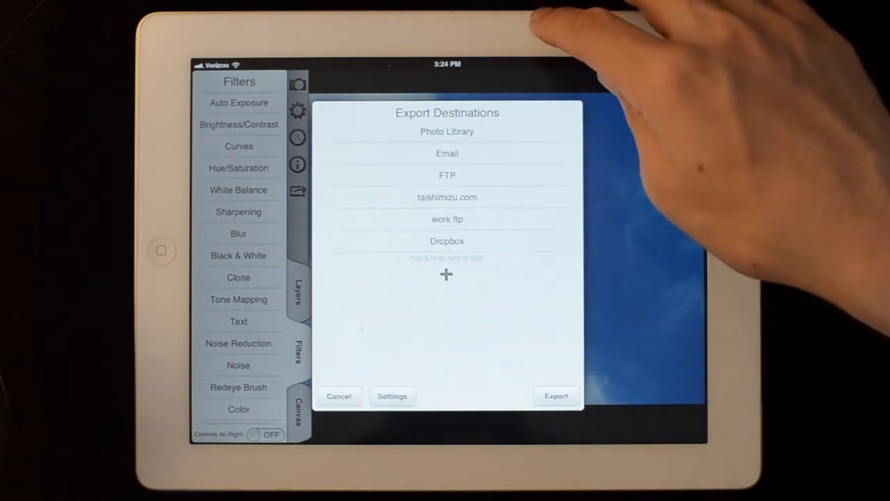
# Step: Mark Photo Library as a destination and set Max Size to 22 MP
pyautogui.click(447, 130)
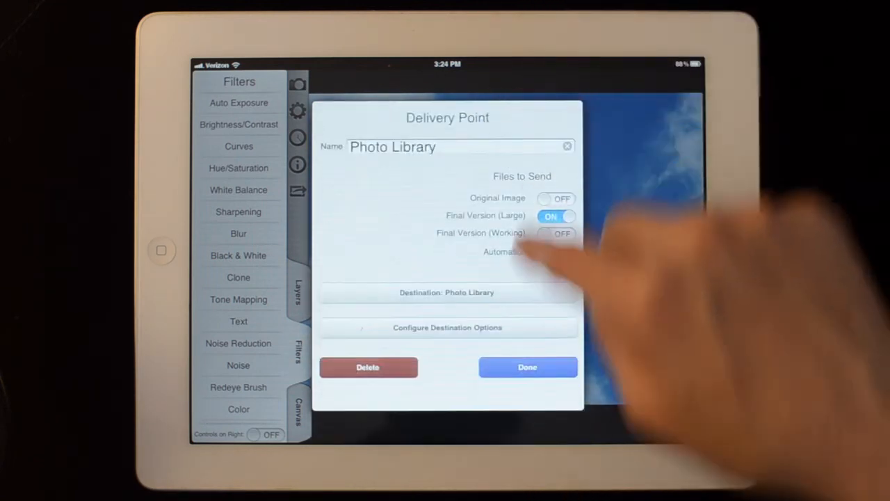
pyautogui.click(447, 292)
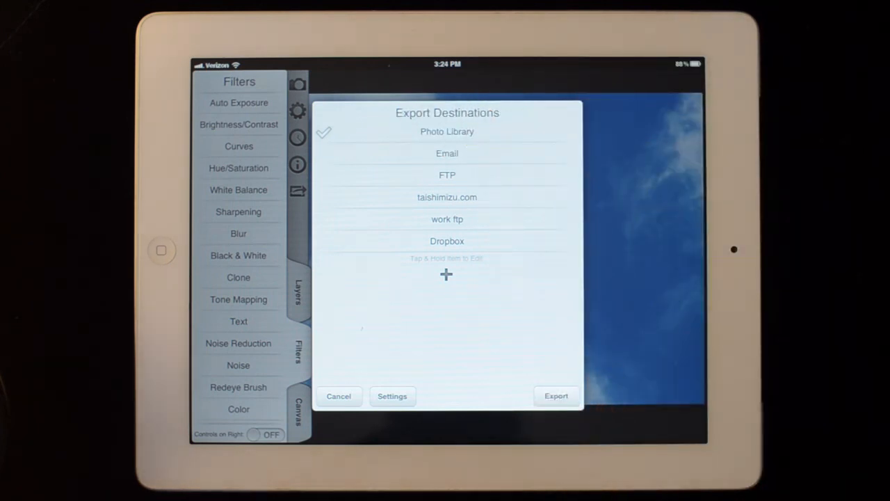
pyautogui.click(393, 395)
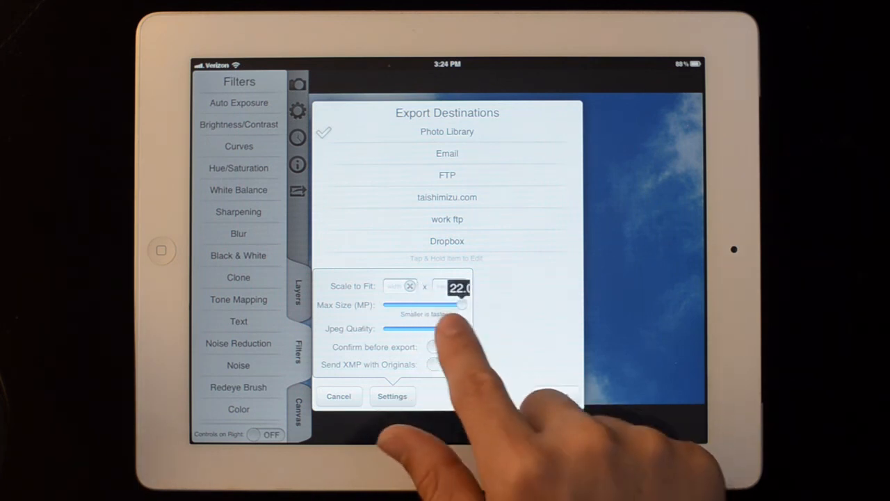
pyautogui.click(392, 395)
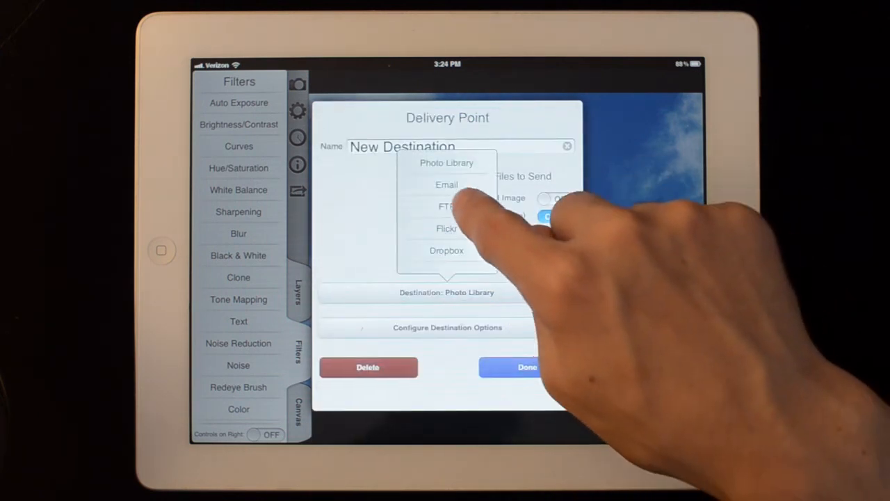
# Step: Add an FTP delivery point named 'ftp' and save it
pyautogui.click(446, 206)
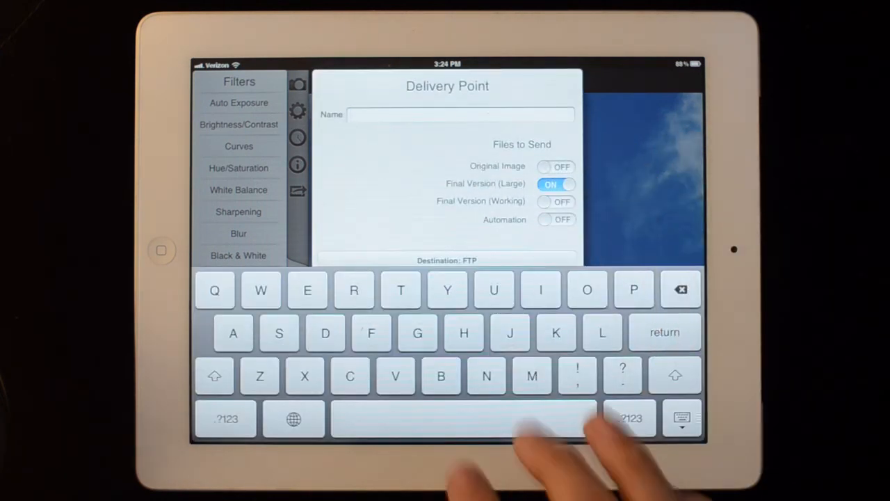
pyautogui.write('ftp')
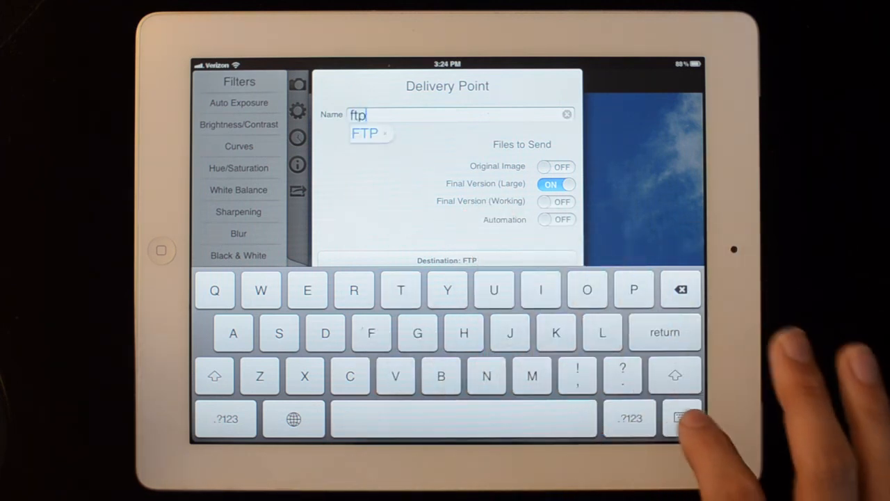
pyautogui.click(365, 134)
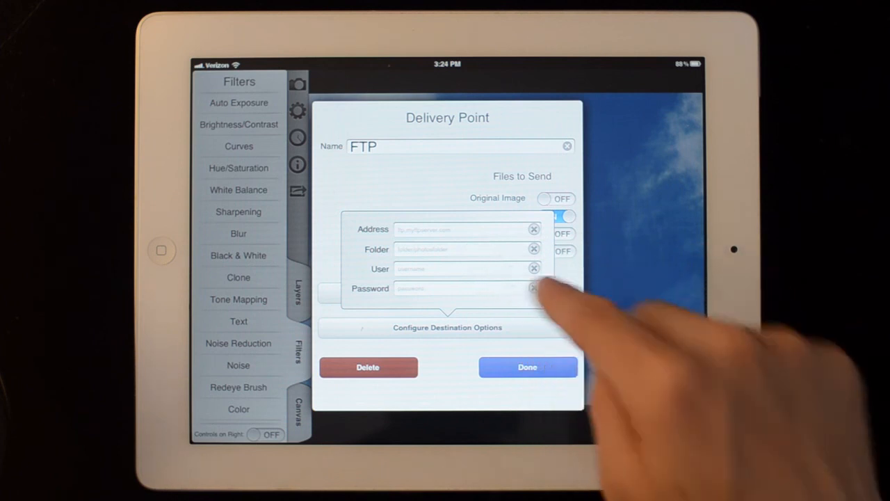
pyautogui.click(527, 367)
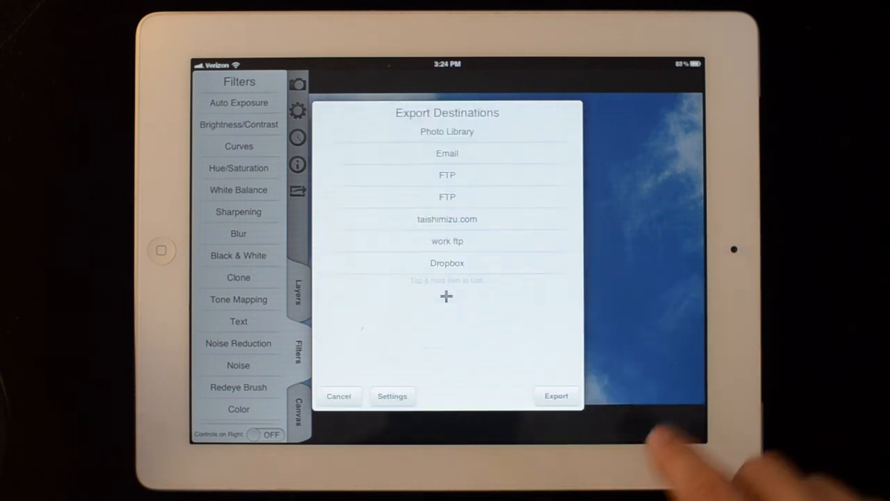
# Step: Check Photo Library and export the edited photo to it
pyautogui.click(448, 131)
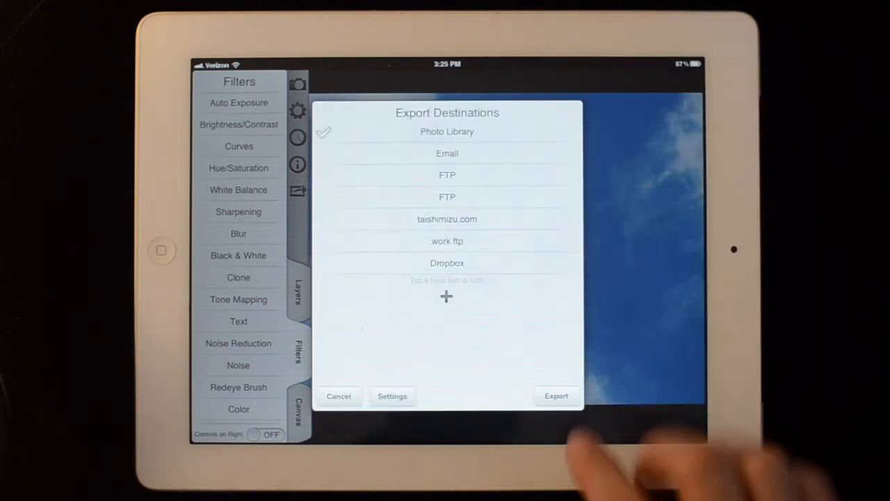
pyautogui.click(556, 395)
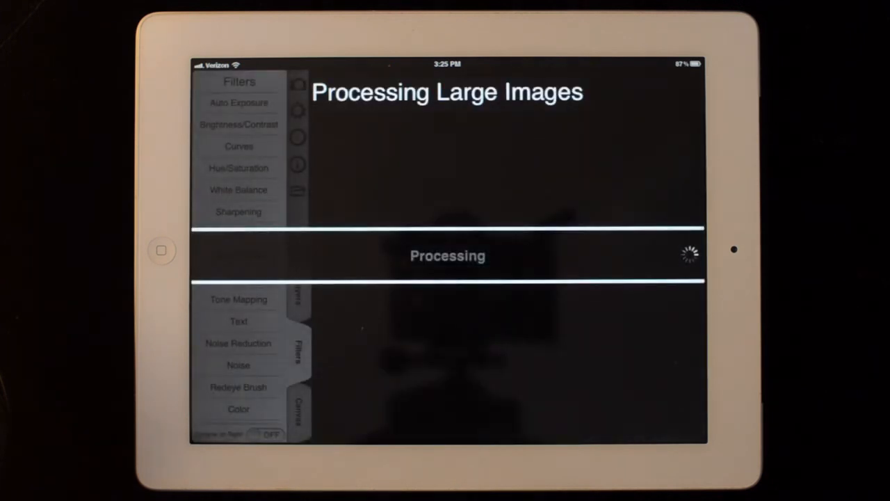